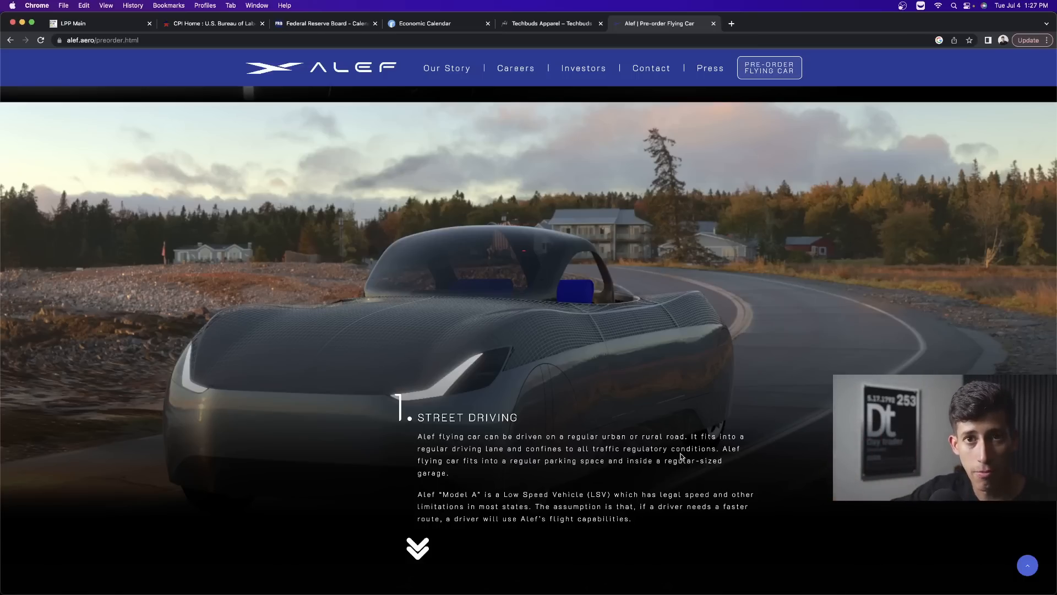
{"action": "scroll", "scroll_direction": "down", "scroll_amount": 3}
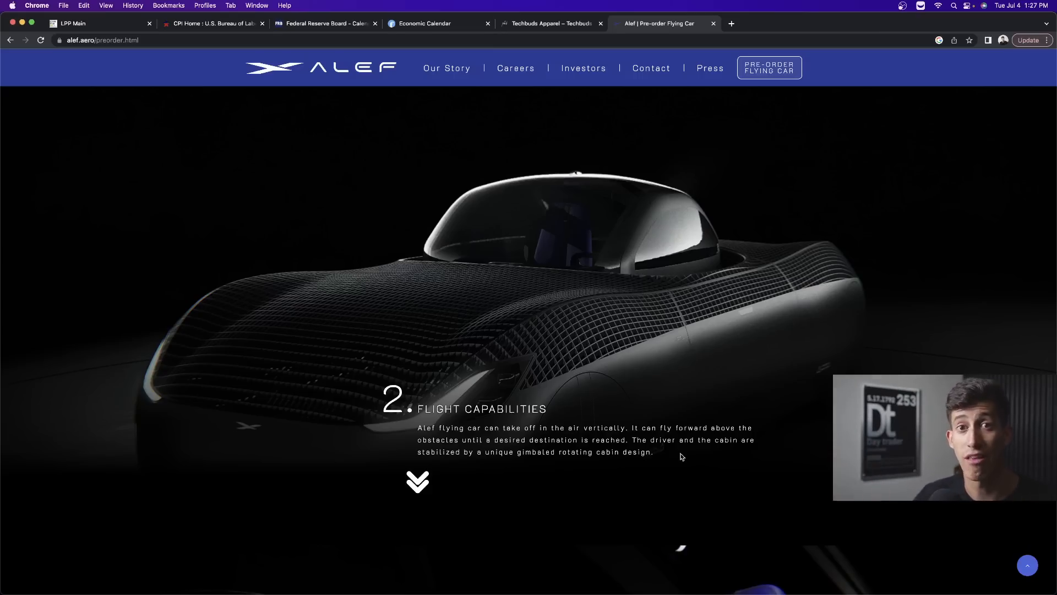
{"action": "mouse_move", "coordinate": [438, 218]}
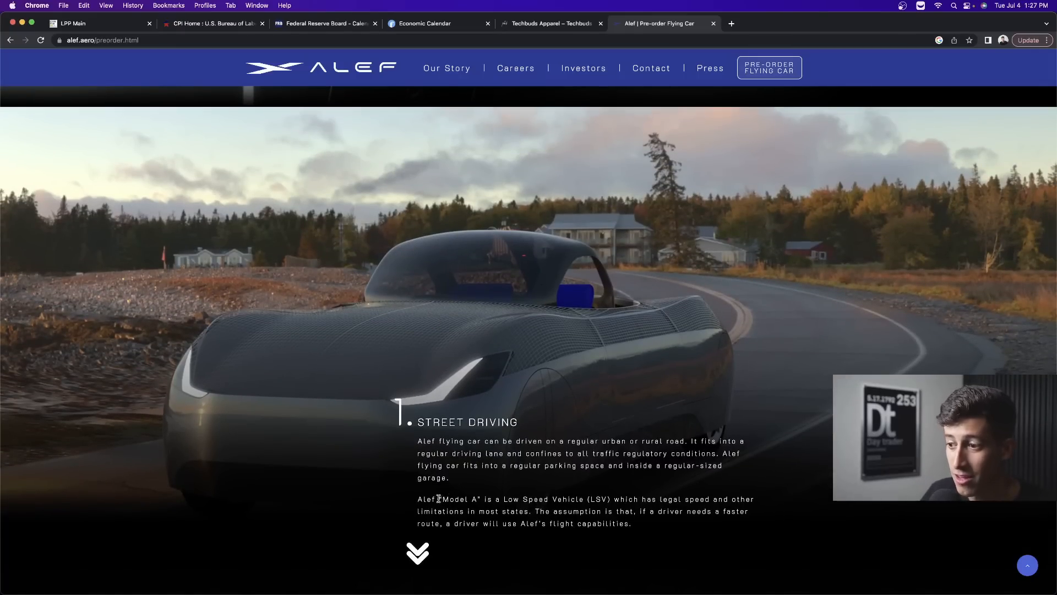
{"action": "scroll", "scroll_direction": "down", "scroll_amount": 3}
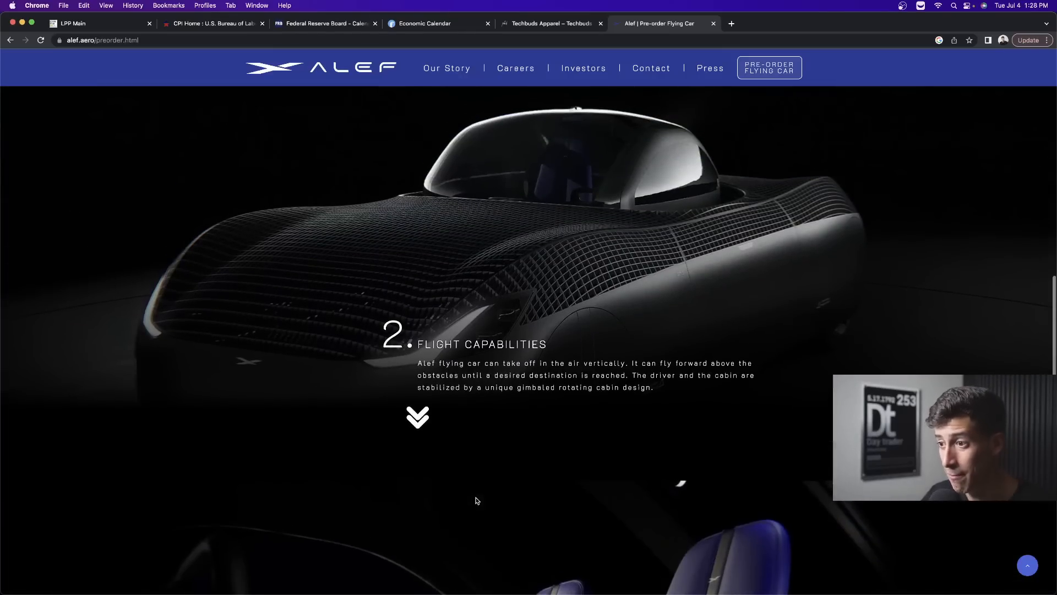
{"action": "mouse_move", "coordinate": [708, 264]}
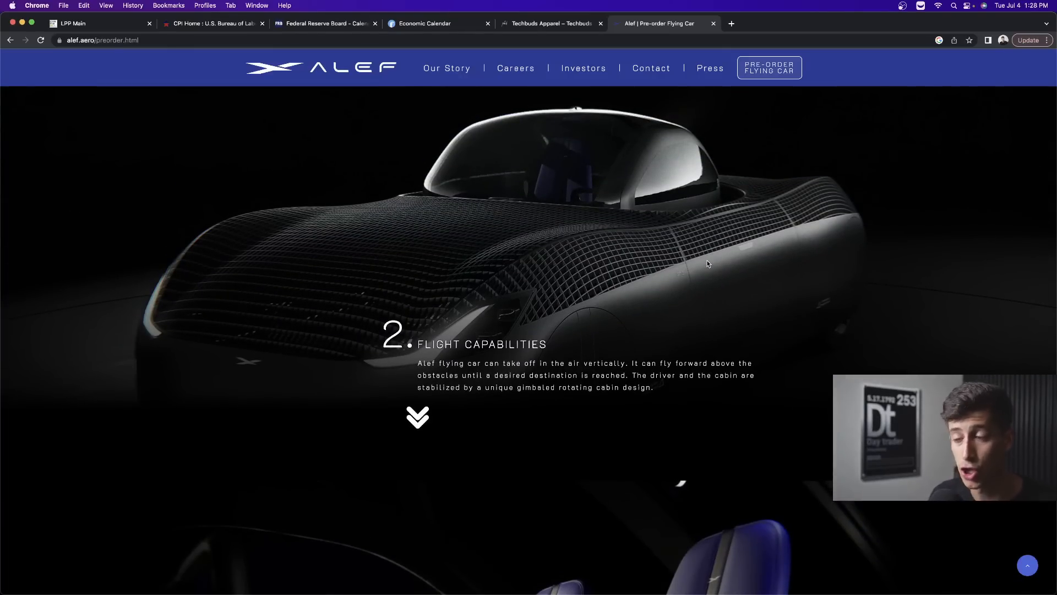
{"action": "mouse_move", "coordinate": [588, 185]}
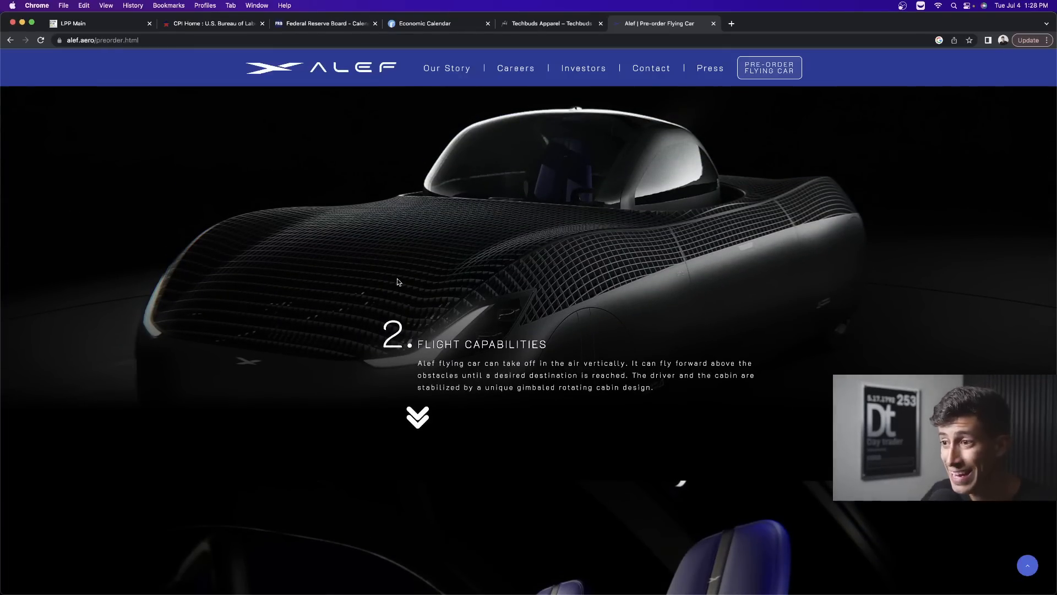
{"action": "mouse_move", "coordinate": [513, 221]}
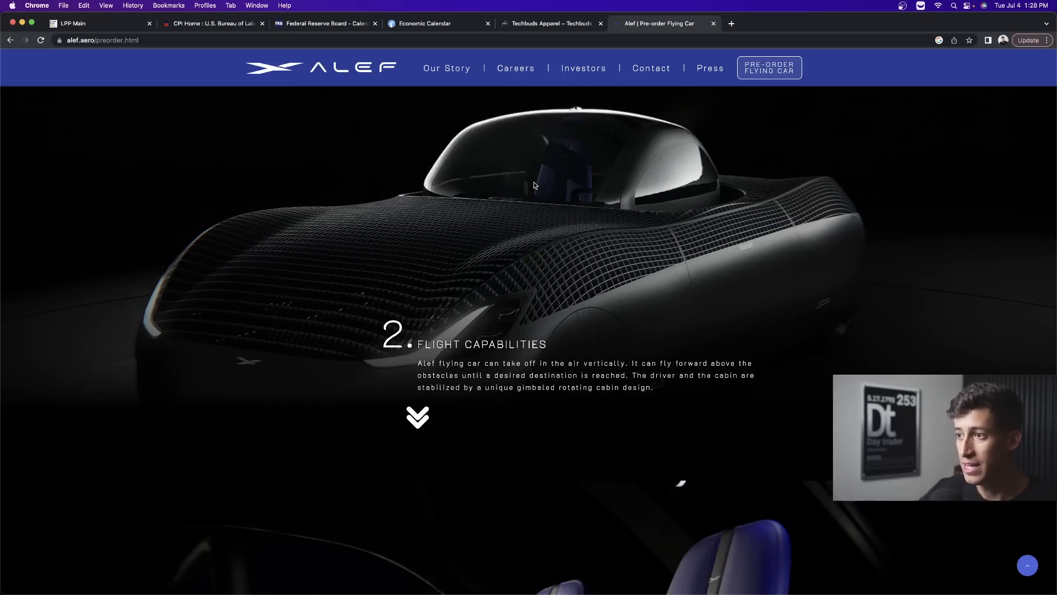
{"action": "mouse_move", "coordinate": [577, 148]}
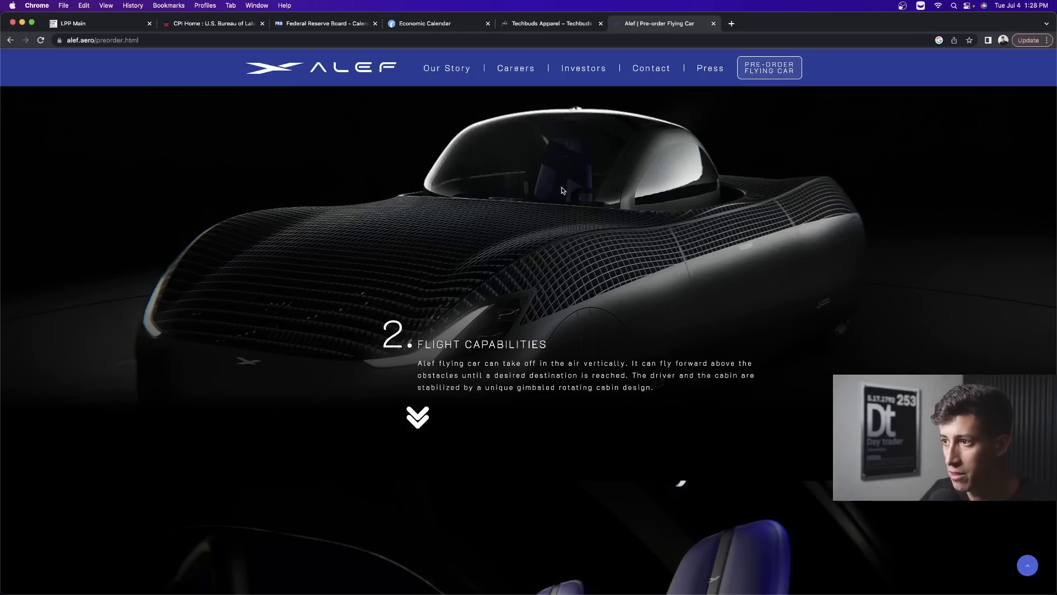
{"action": "mouse_move", "coordinate": [664, 220]}
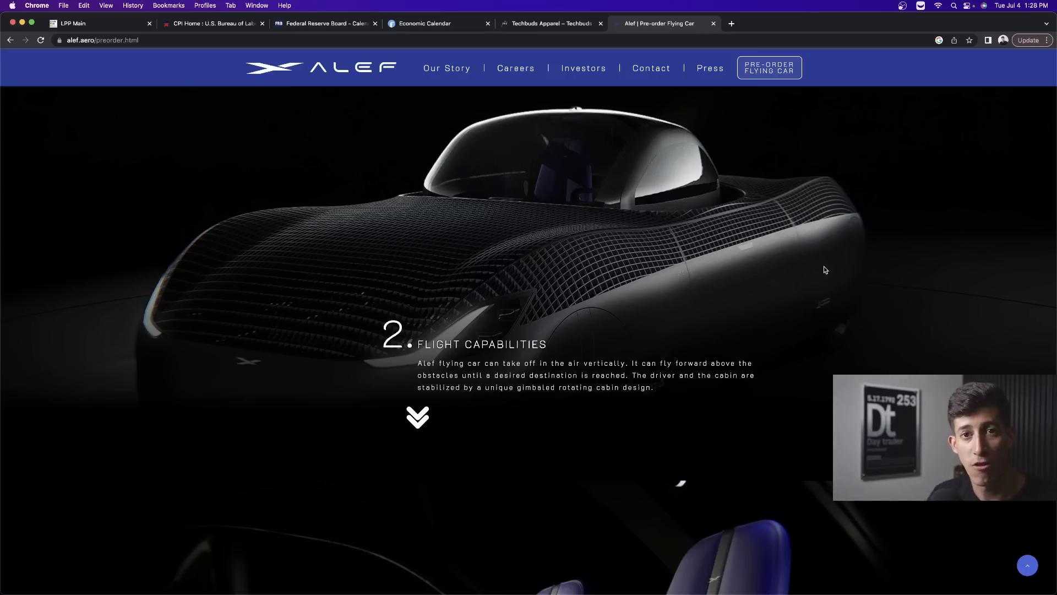
{"action": "mouse_move", "coordinate": [355, 267]}
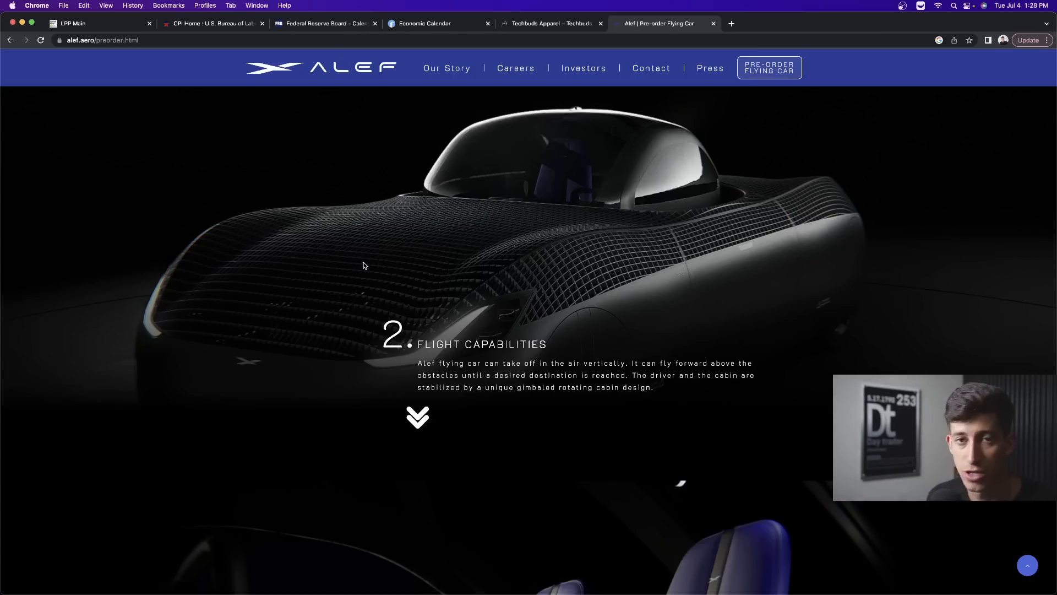
{"action": "scroll", "scroll_direction": "down", "scroll_amount": 3}
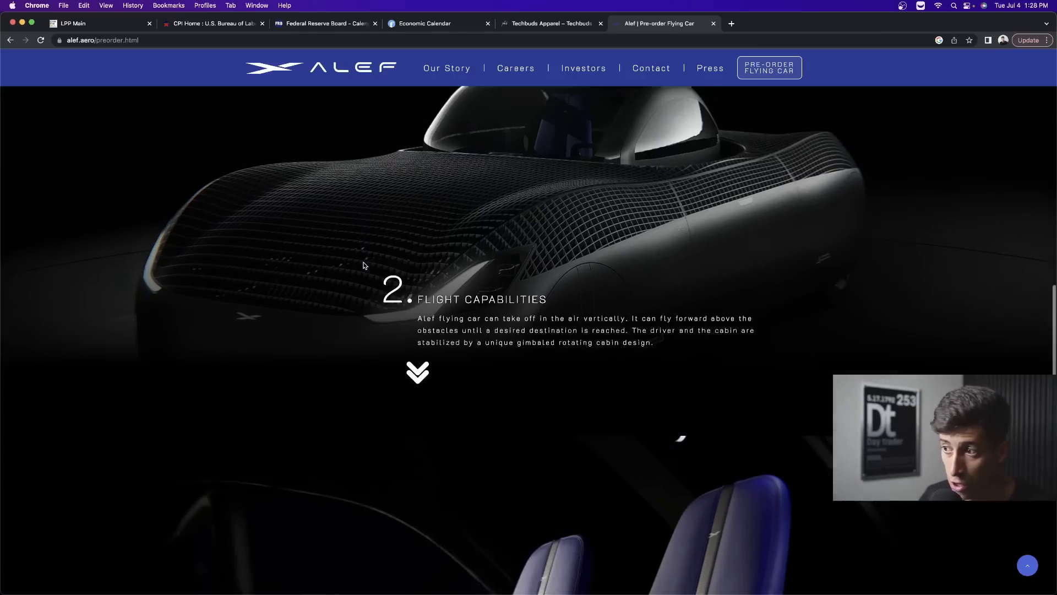
{"action": "scroll", "scroll_direction": "down", "scroll_amount": 3}
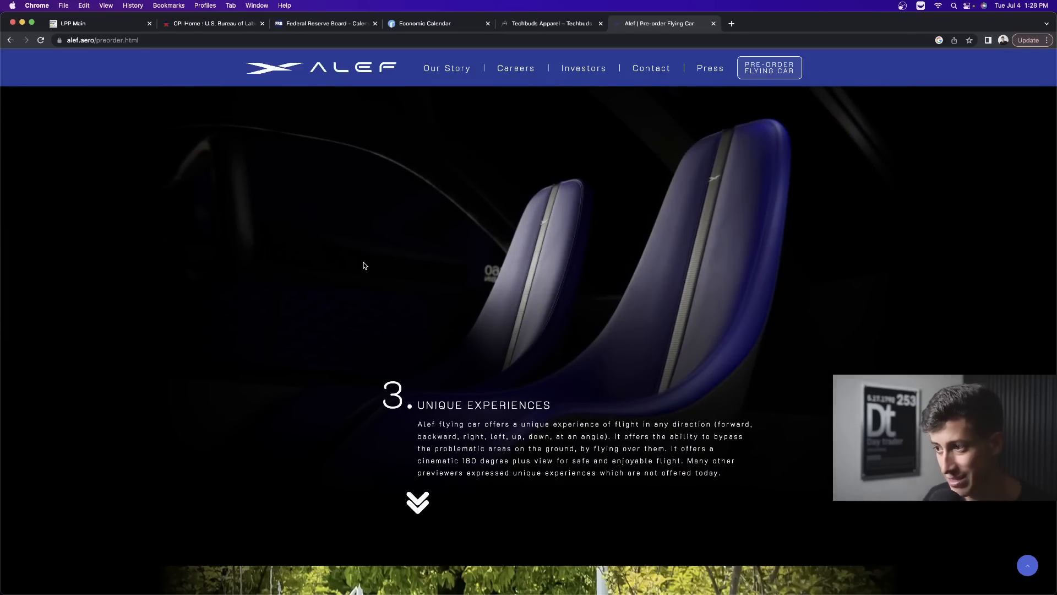
{"action": "scroll", "scroll_direction": "down", "scroll_amount": 3}
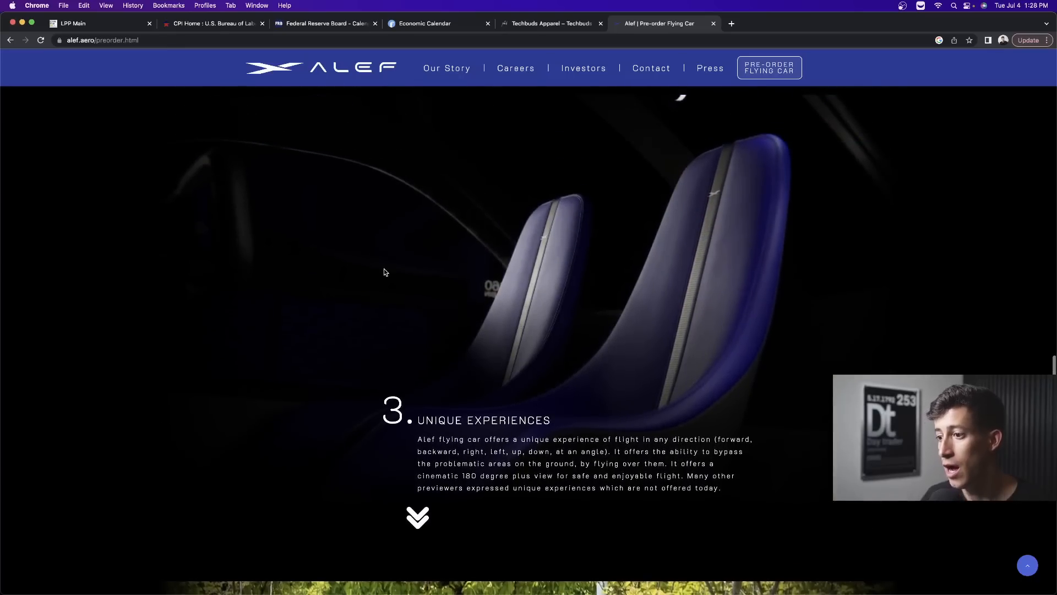